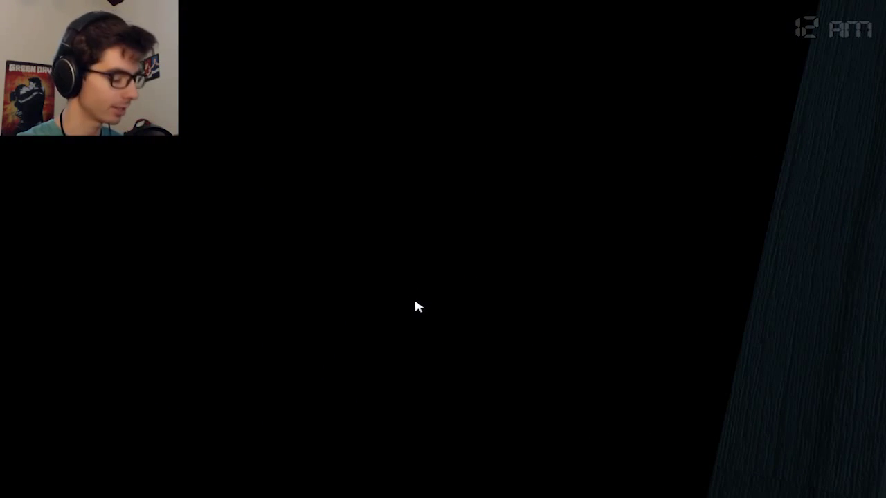
pyautogui.moveTo(460, 296)
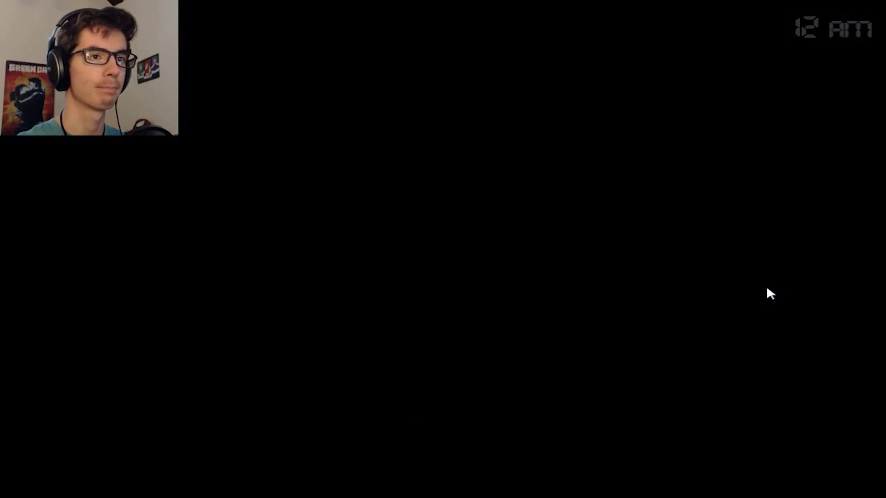
pyautogui.moveTo(433, 313)
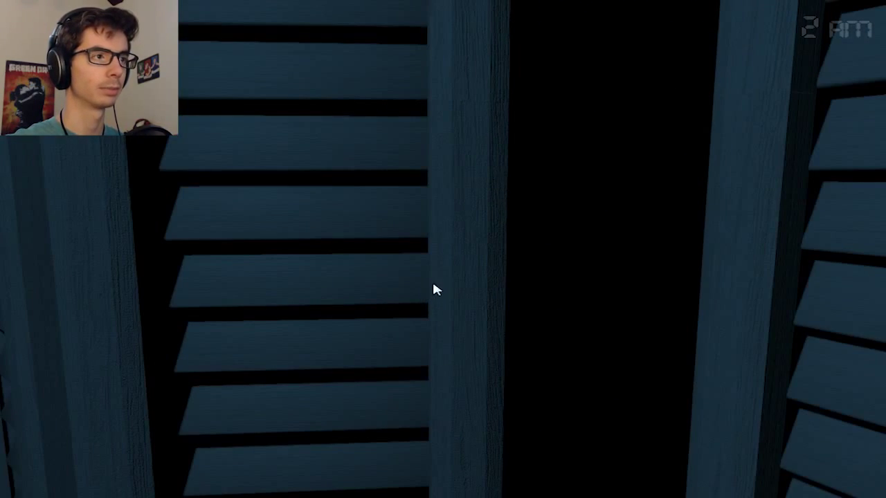
pyautogui.moveTo(459, 279)
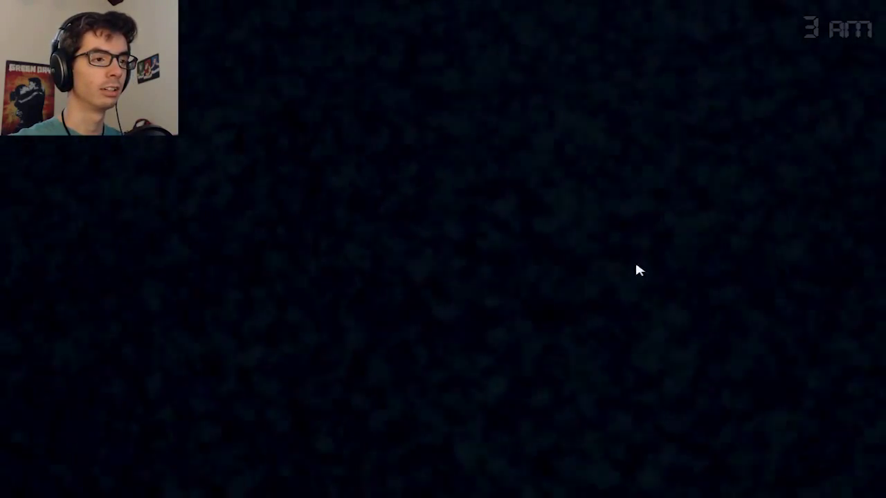
pyautogui.moveTo(479, 152)
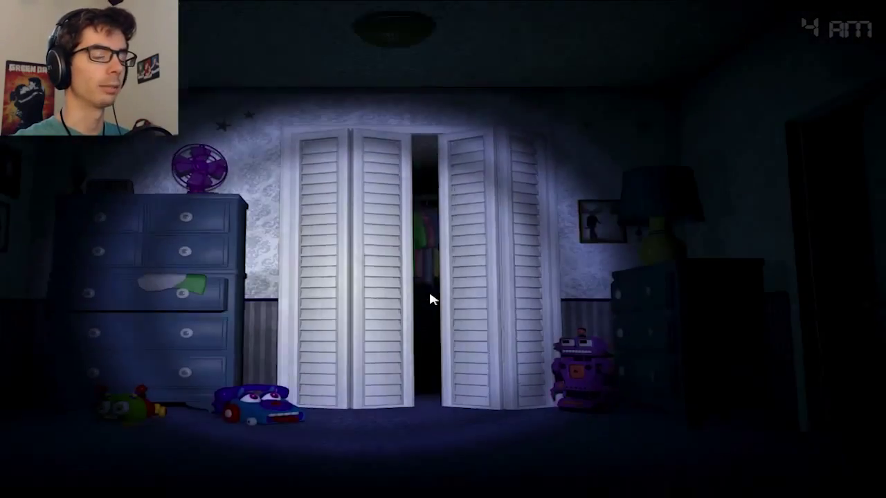
pyautogui.click(432, 300)
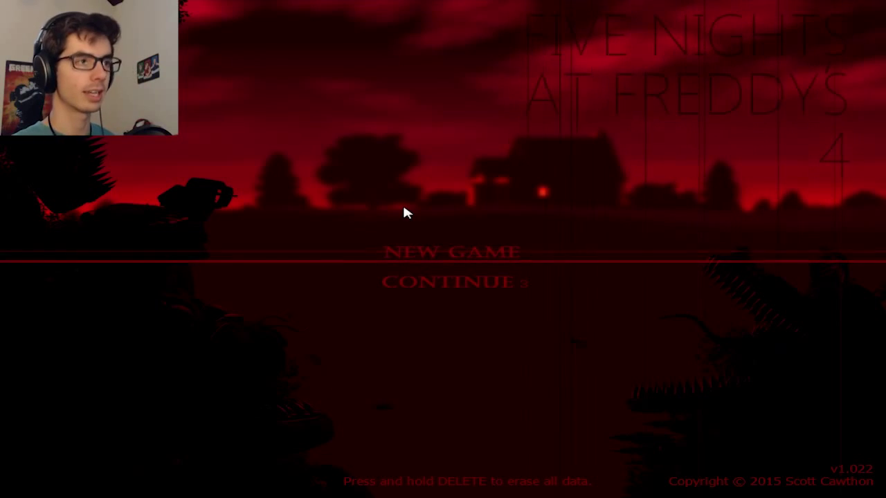
pyautogui.moveTo(491, 290)
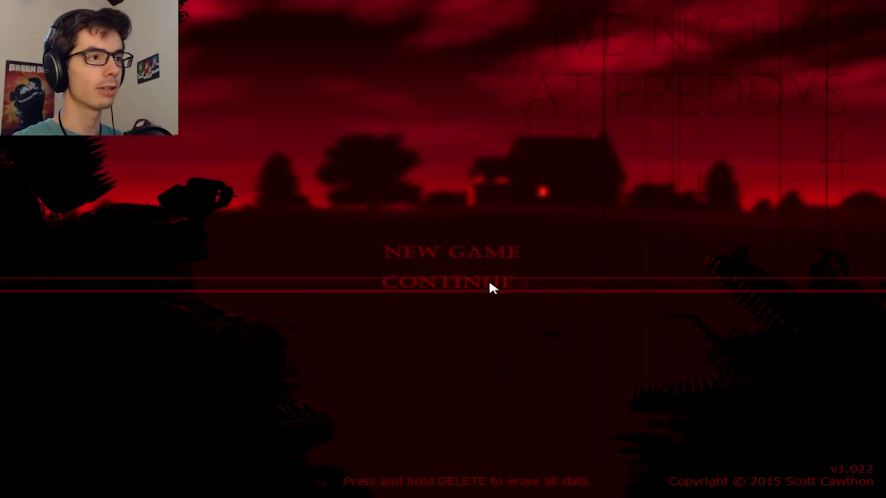
# Step: Continue the saved game from the title screen to start the next night
pyautogui.click(452, 283)
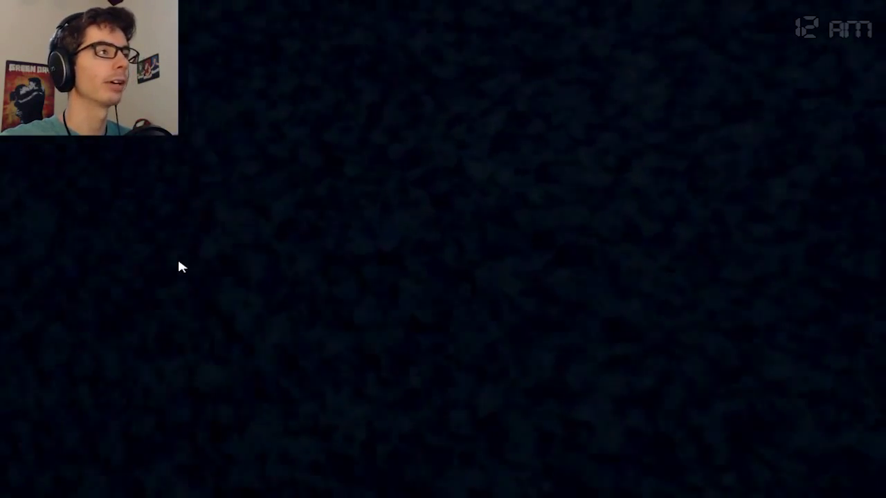
pyautogui.moveTo(404, 318)
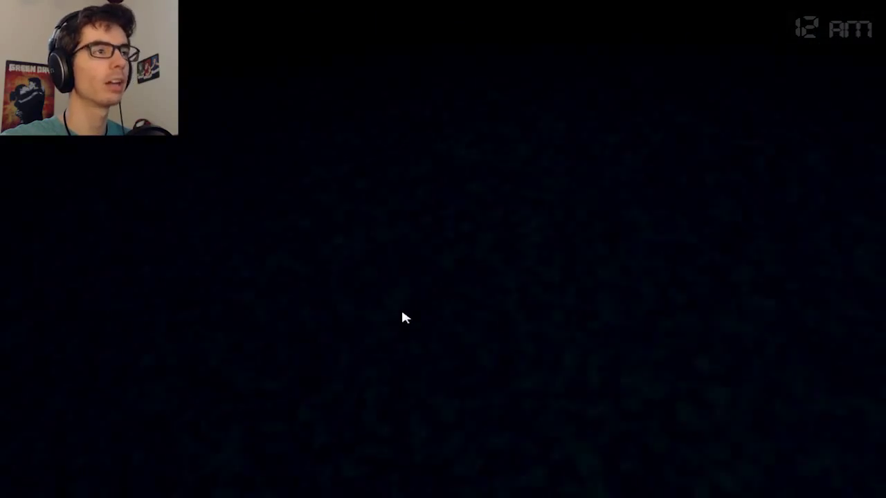
pyautogui.moveTo(763, 265)
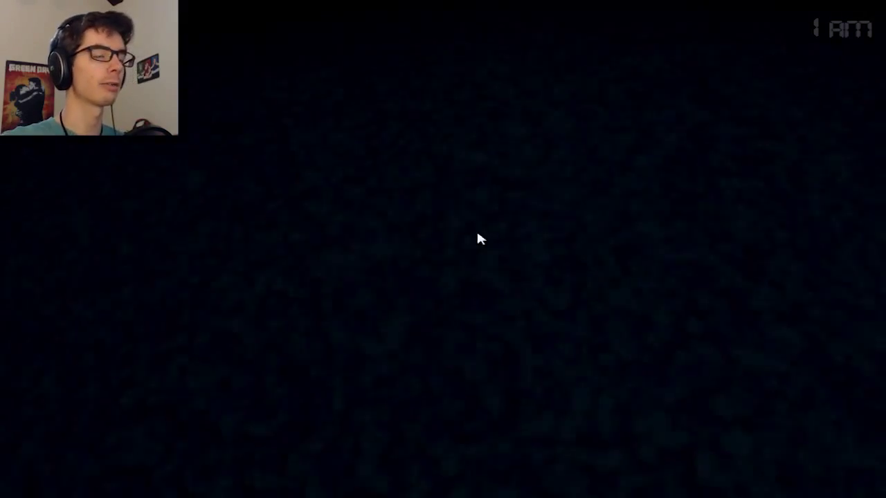
pyautogui.moveTo(420, 260)
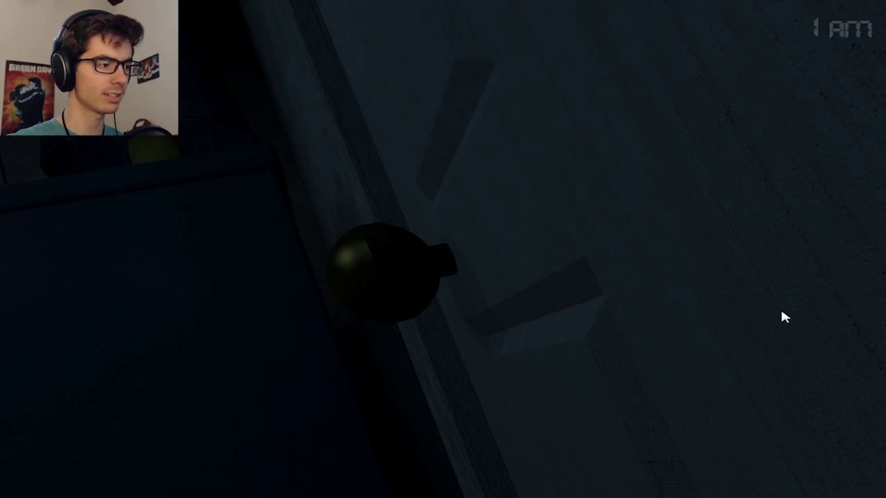
pyautogui.moveTo(787, 307)
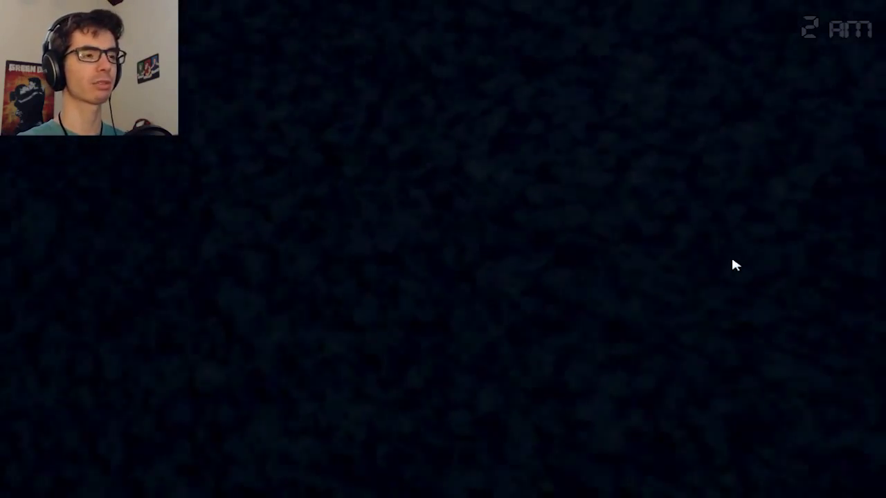
pyautogui.moveTo(431, 332)
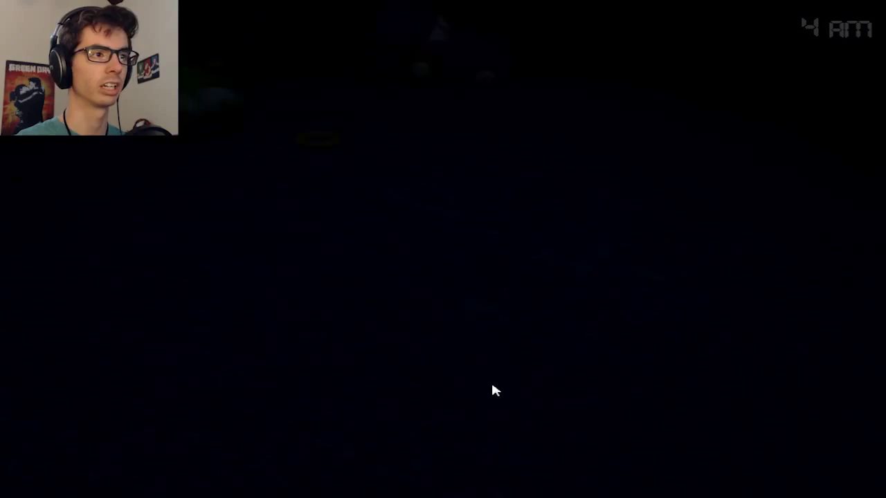
pyautogui.moveTo(785, 269)
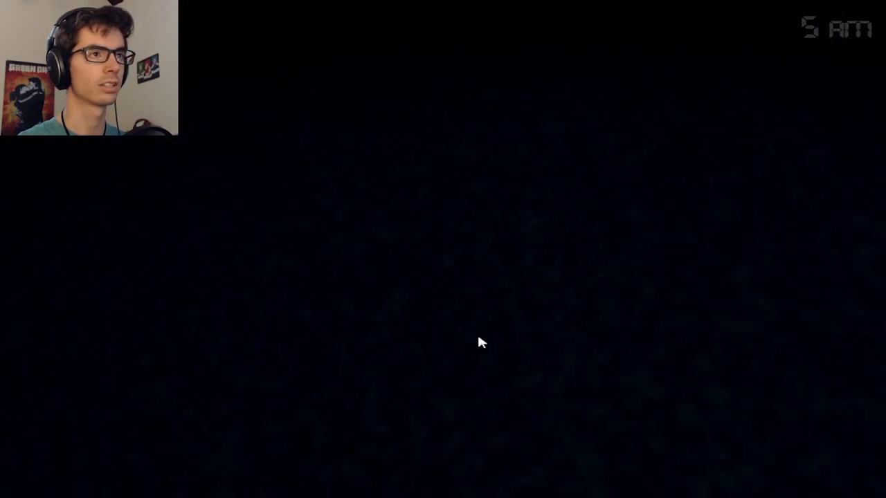
pyautogui.moveTo(808, 296)
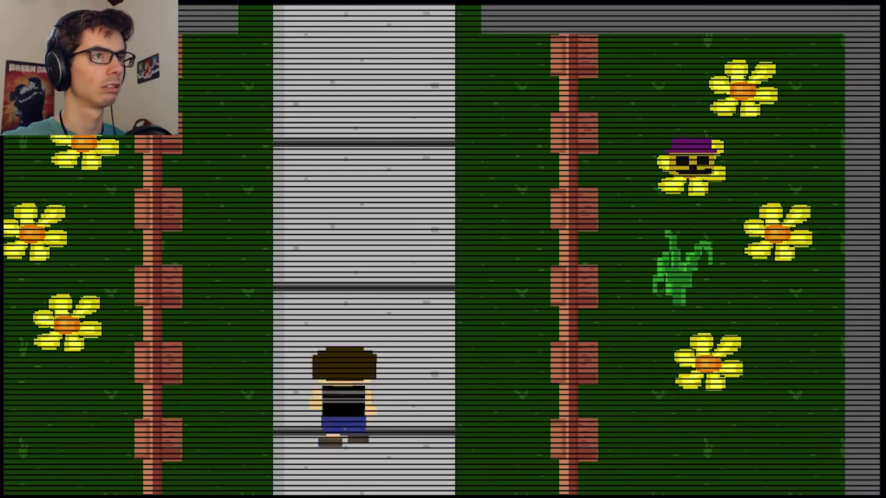
# Step: Walk the child up the sidewalk between the yards and into the house
pyautogui.press('Up')
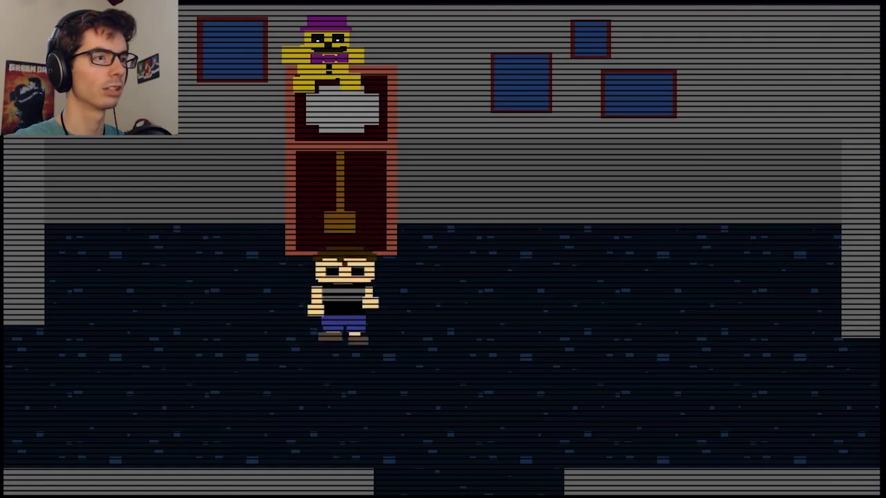
# Step: Walk the child right past the Fredbear grandfather clock toward the room's lower right
pyautogui.press('Right')
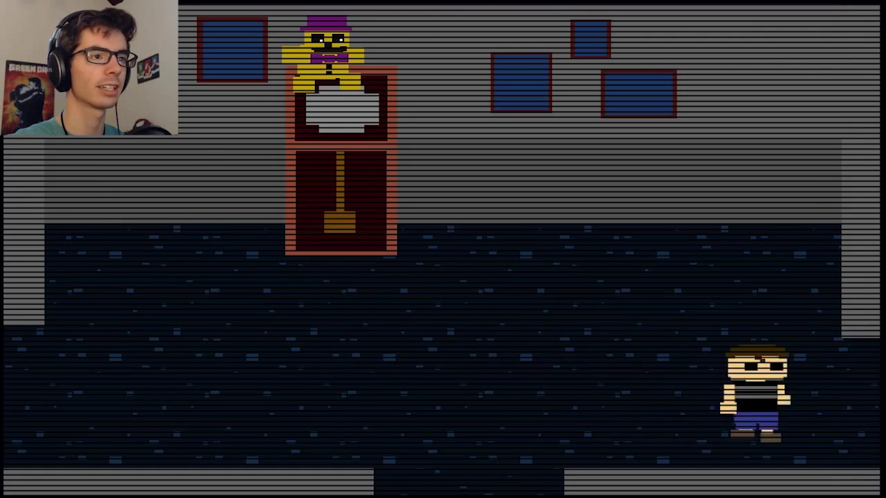